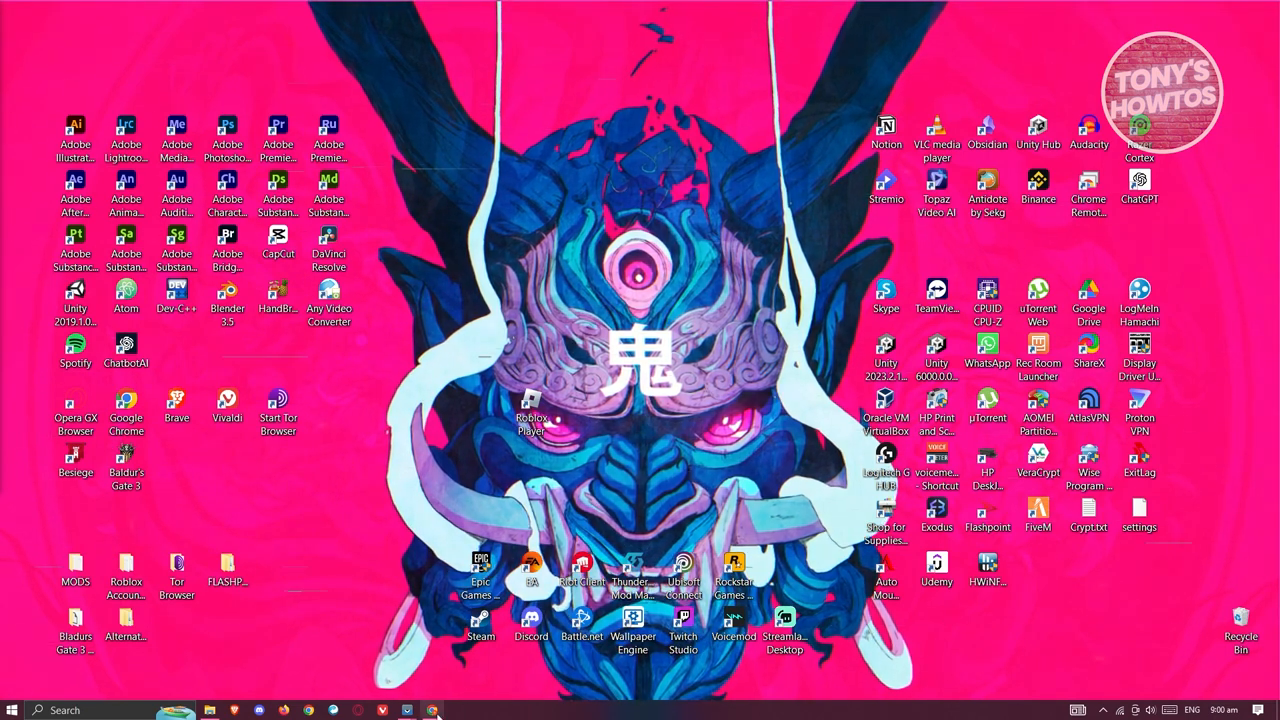
Launch the browser from the desktop so the Shopify admin Home for My Store loads.
{"action": "left_click", "coordinate": [432, 710]}
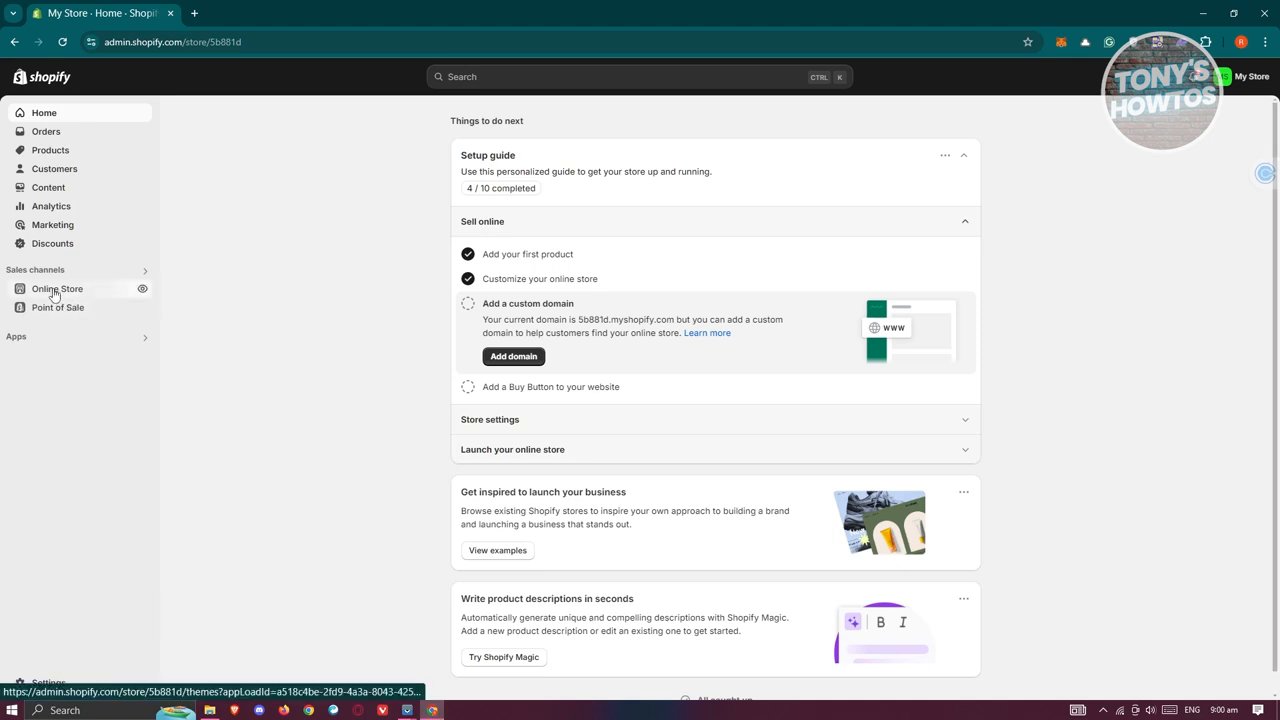
Go to Online Store > Pages to list the store's pages (only Contact).
{"action": "left_click", "coordinate": [56, 288]}
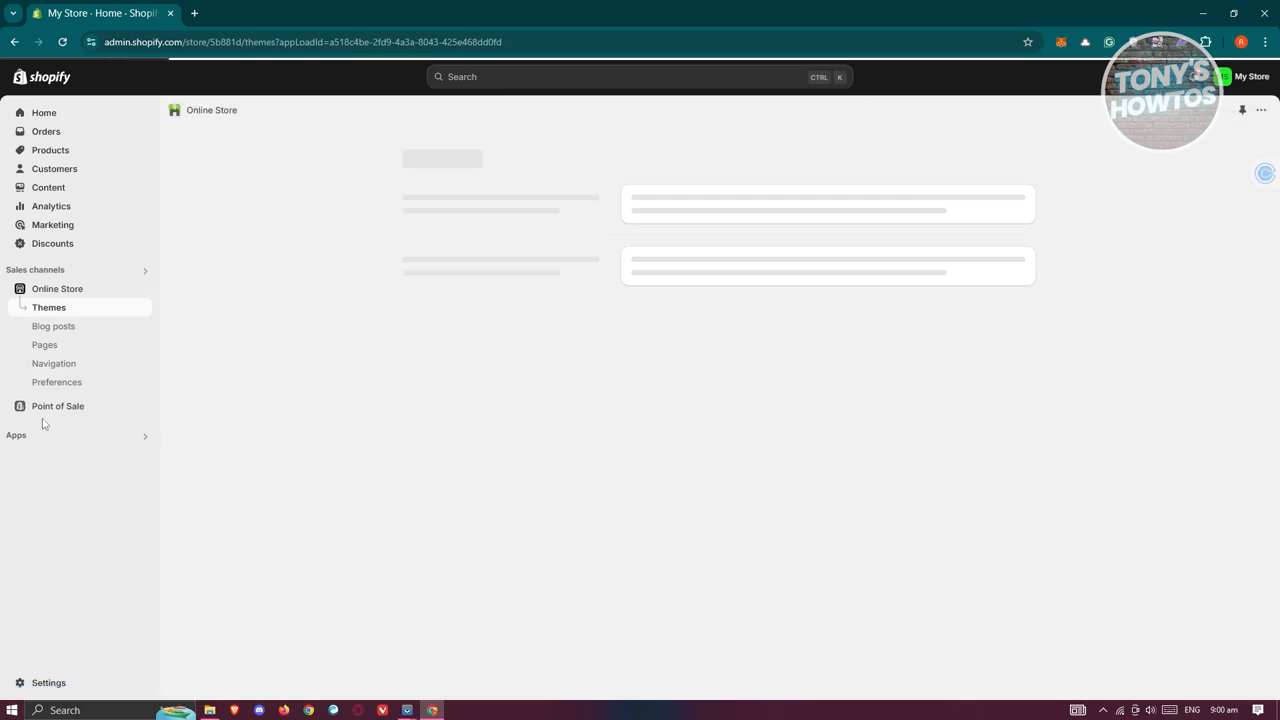
{"action": "left_click", "coordinate": [44, 344]}
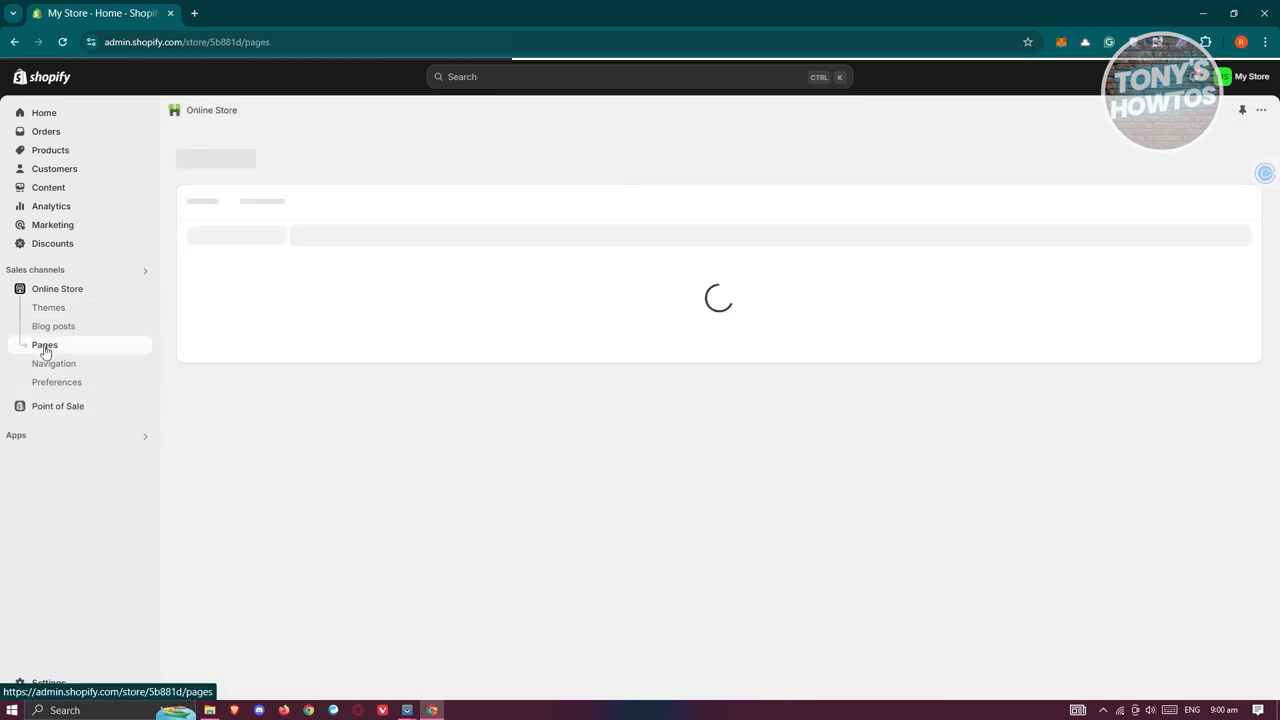
{"action": "left_click", "coordinate": [44, 344]}
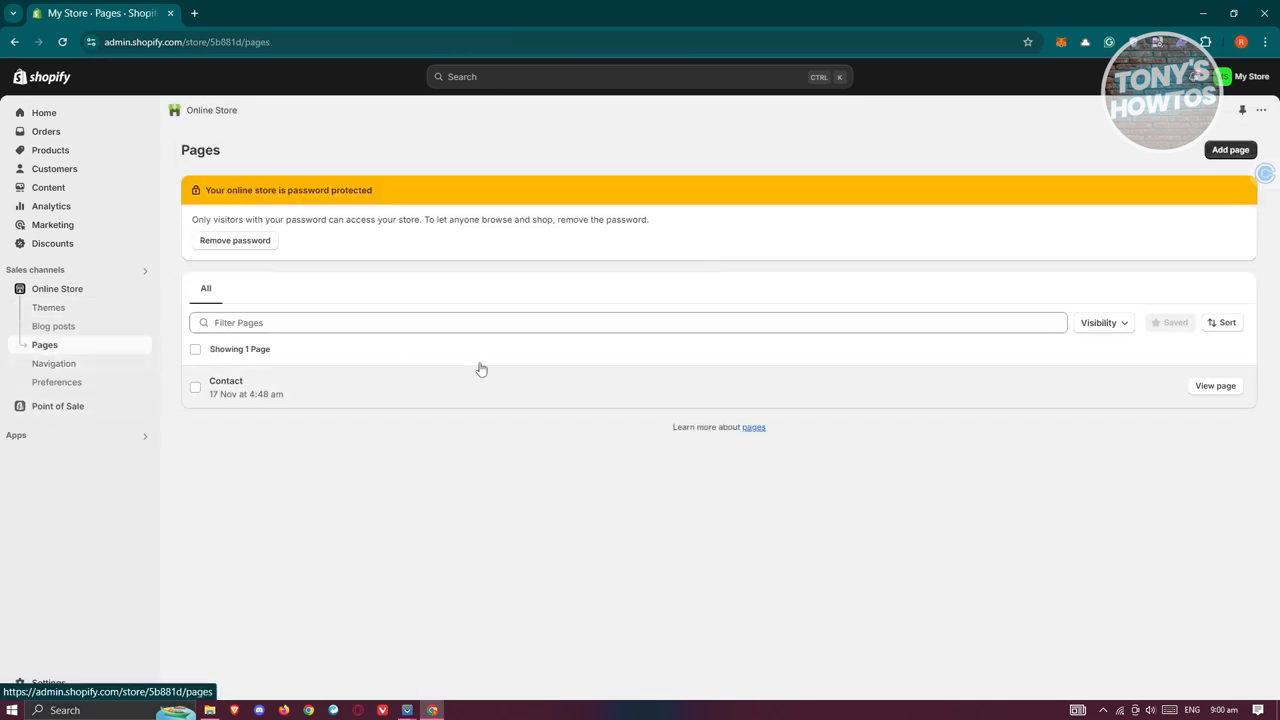
{"action": "mouse_move", "coordinate": [768, 424]}
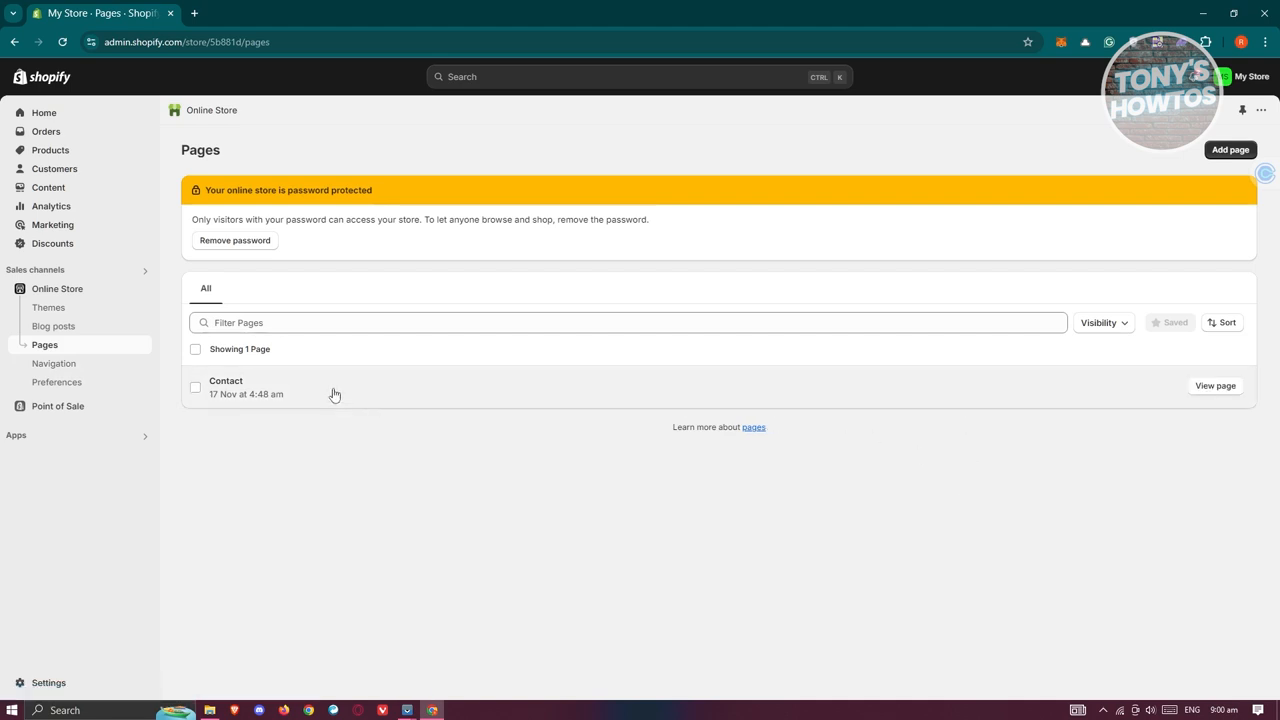
{"action": "mouse_move", "coordinate": [1216, 378]}
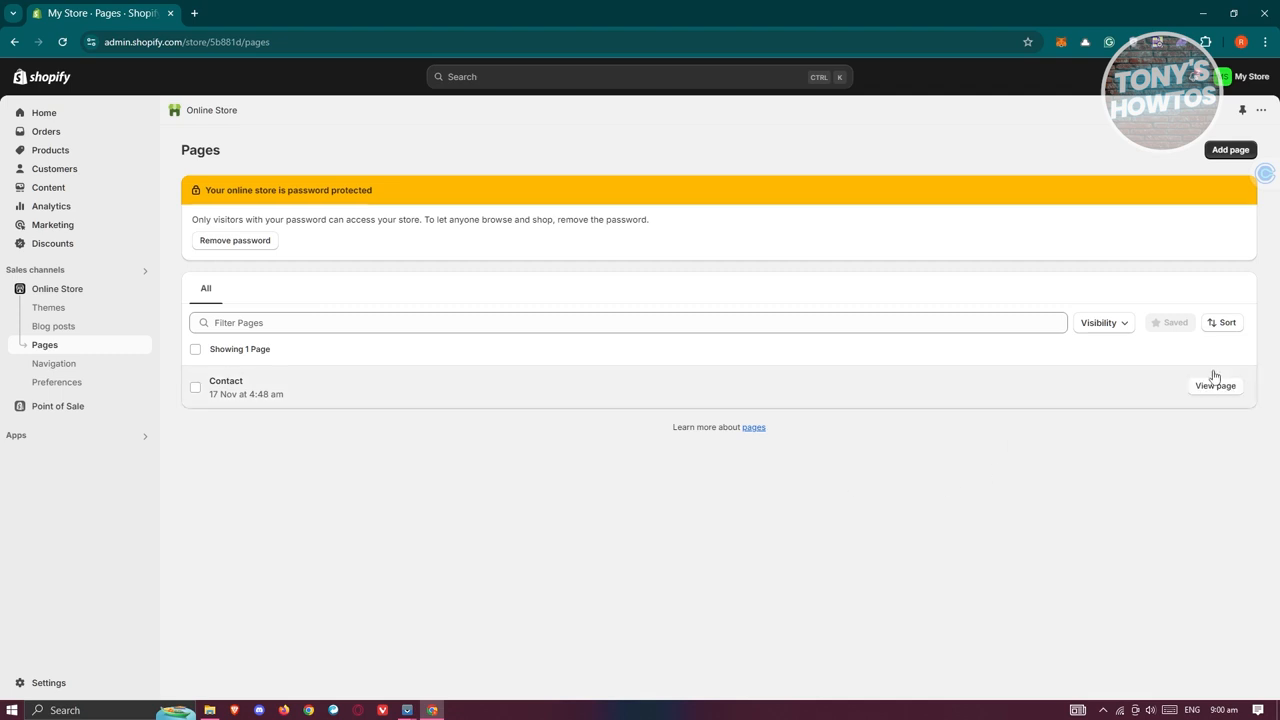
{"action": "mouse_move", "coordinate": [1224, 400]}
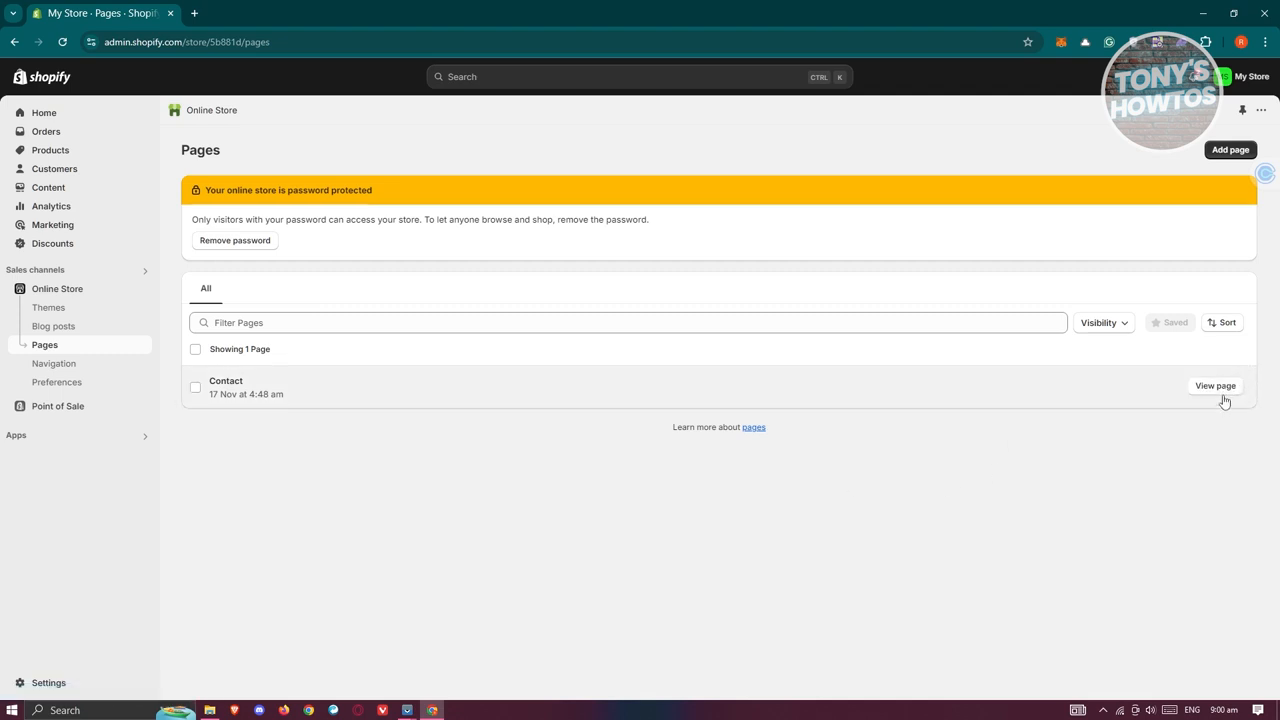
View the Contact page's storefront in a new tab, then return to the admin tab.
{"action": "left_click", "coordinate": [224, 380]}
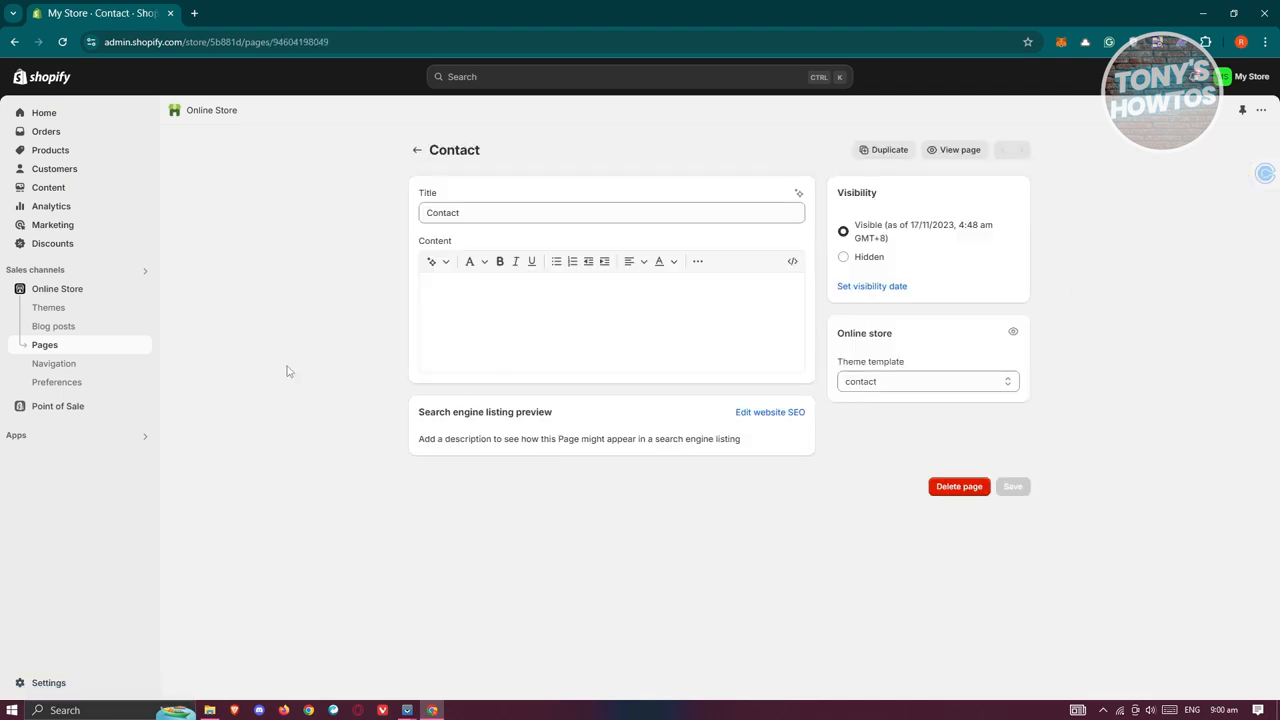
{"action": "mouse_move", "coordinate": [52, 326]}
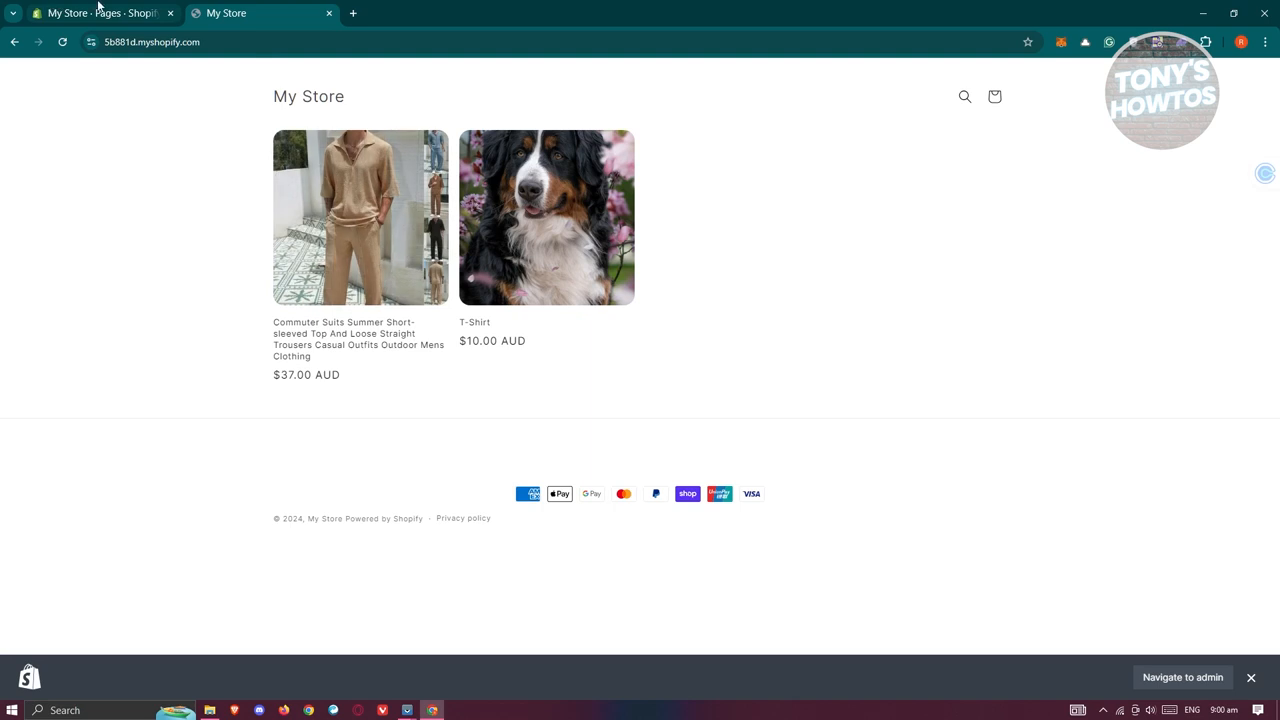
{"action": "left_click", "coordinate": [96, 12]}
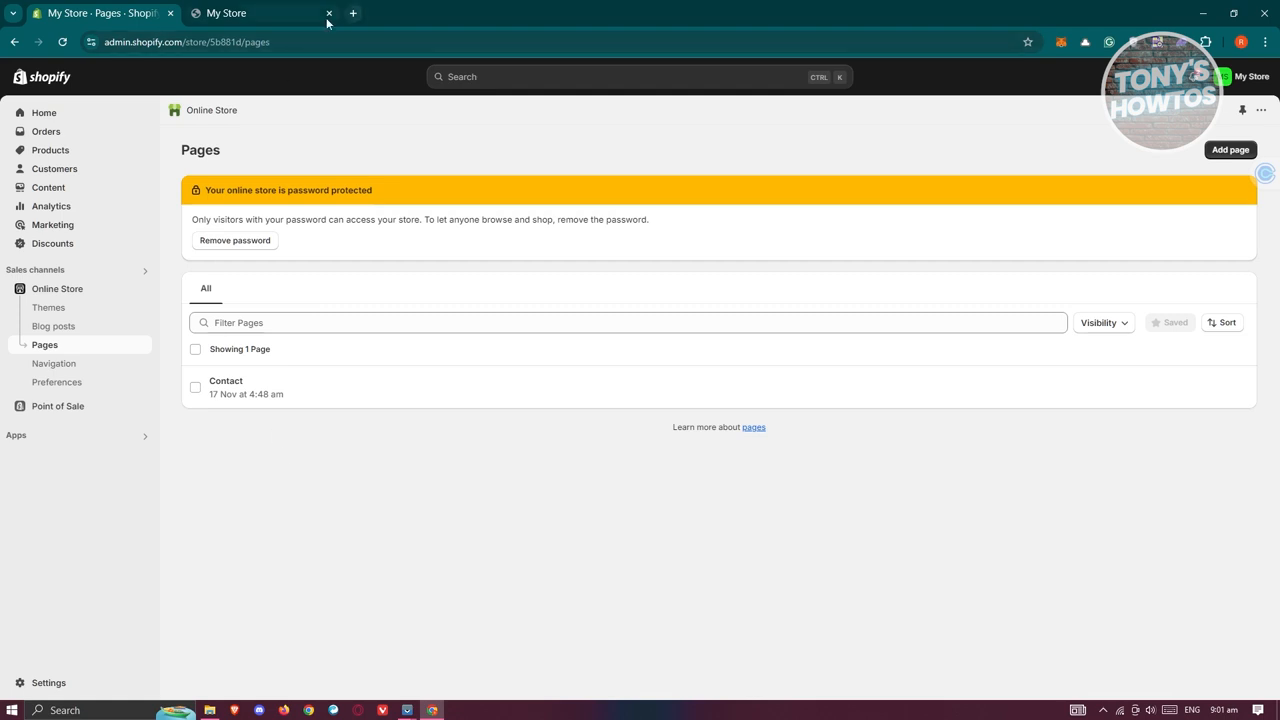
{"action": "mouse_move", "coordinate": [56, 296]}
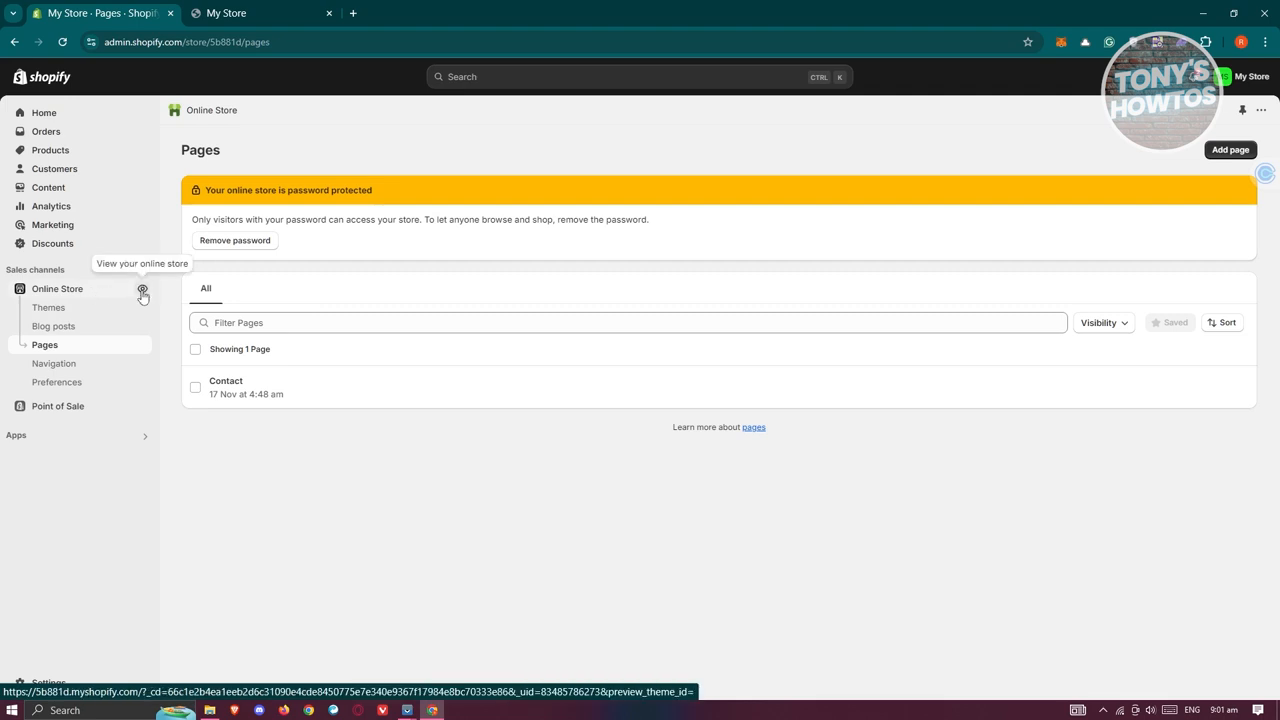
View the live store at its myshopify.com address and close the duplicate My Store tab.
{"action": "left_click", "coordinate": [142, 288]}
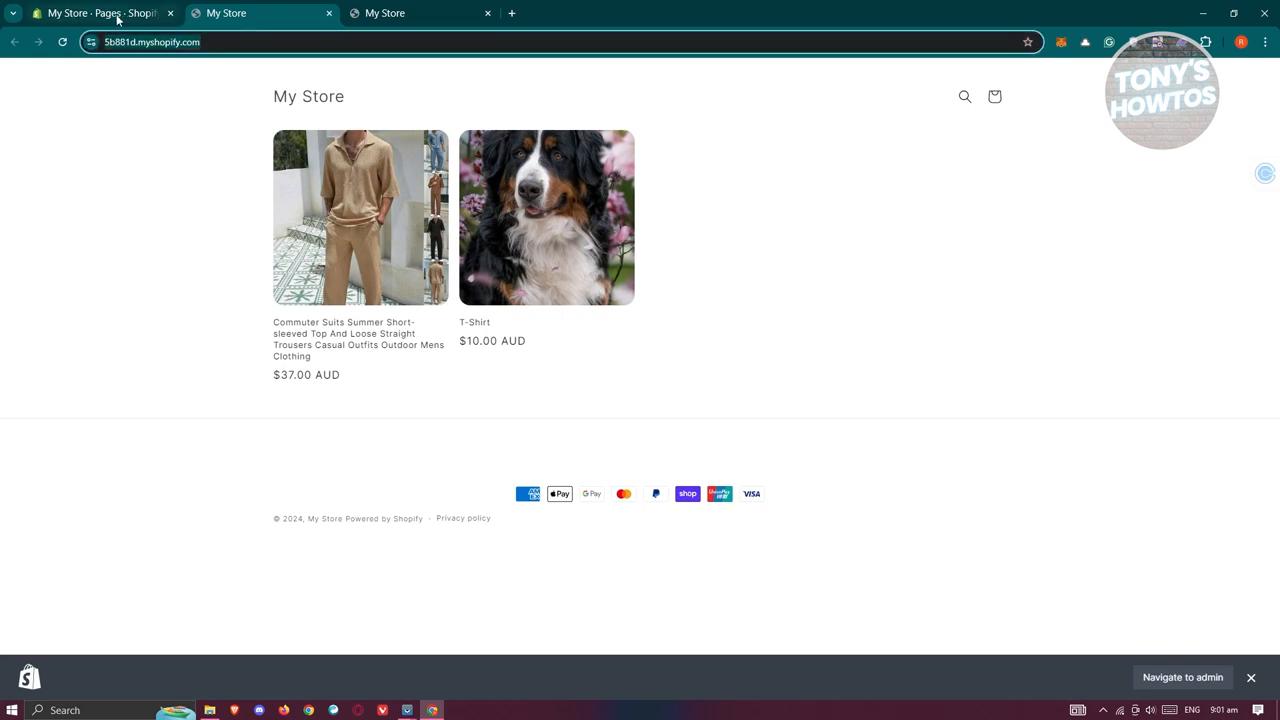
{"action": "mouse_move", "coordinate": [420, 12]}
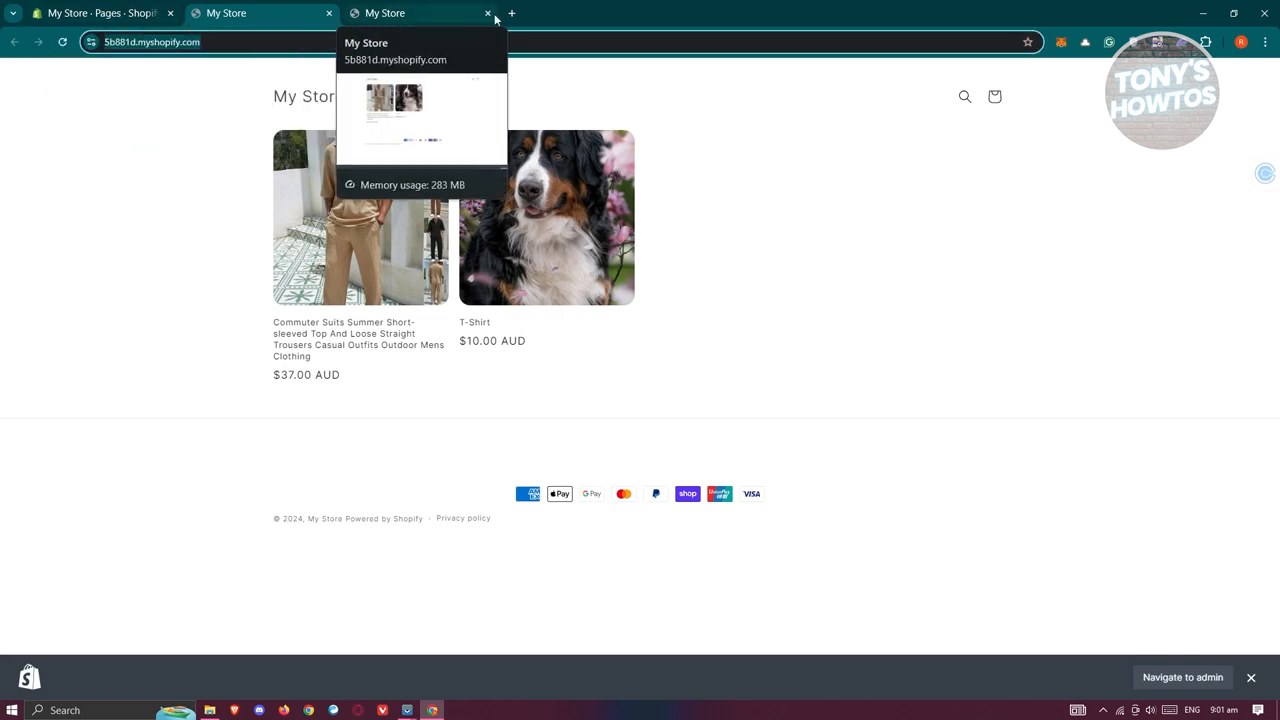
{"action": "left_click", "coordinate": [488, 12]}
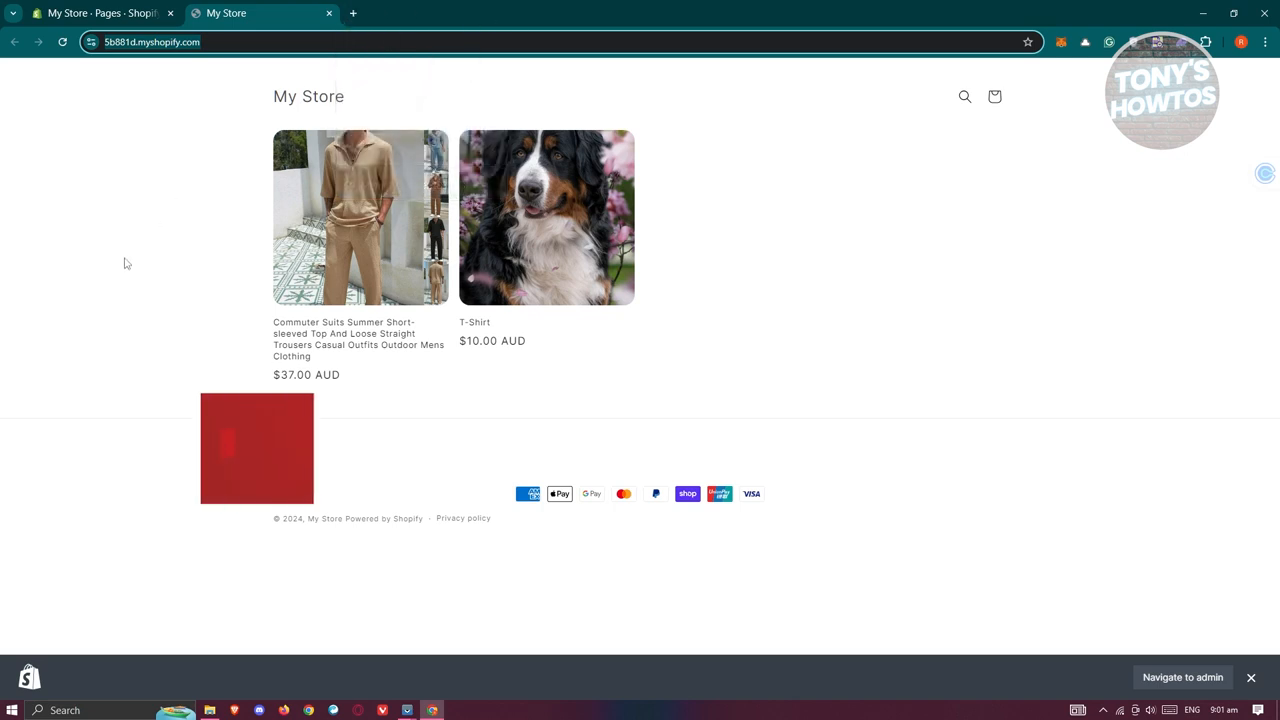